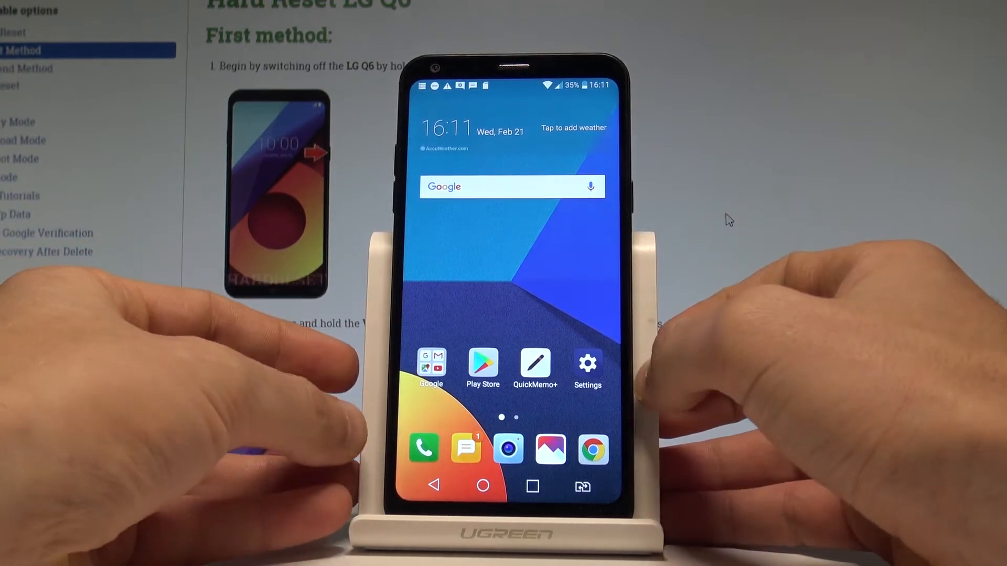
# - Switch on Do not disturb under Sound & notification and open its settings page
pyautogui.click(587, 364)
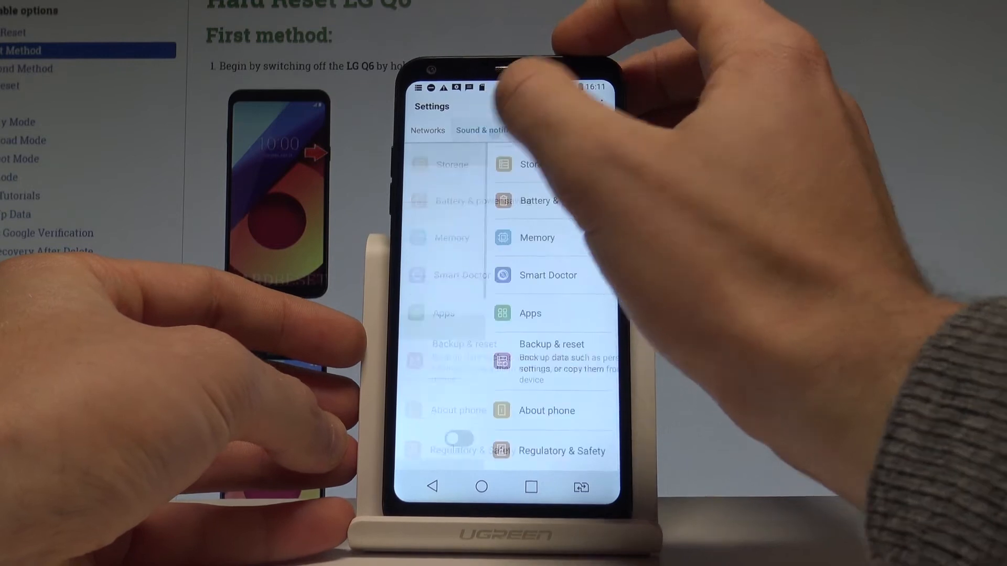
pyautogui.click(481, 129)
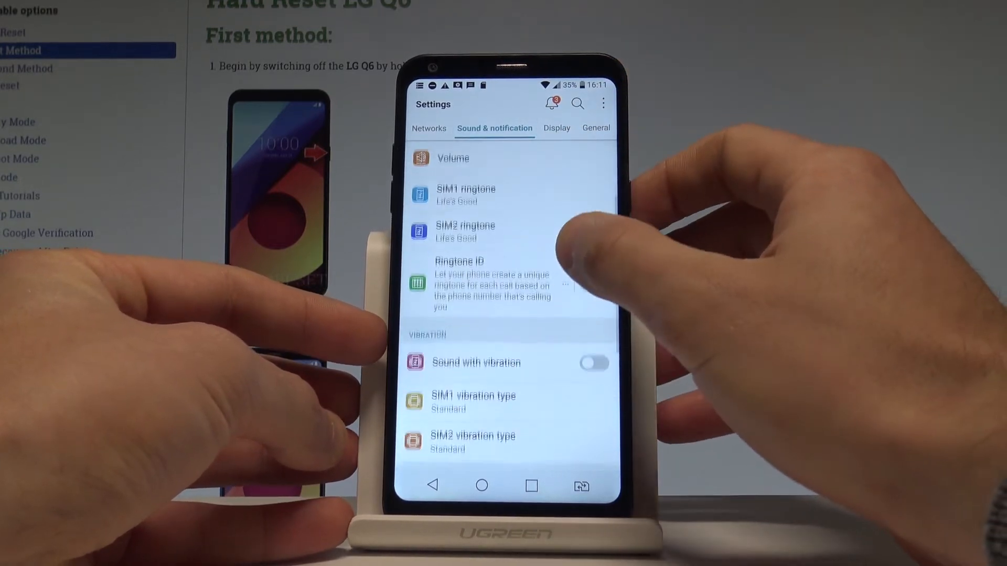
pyautogui.scroll(-3)
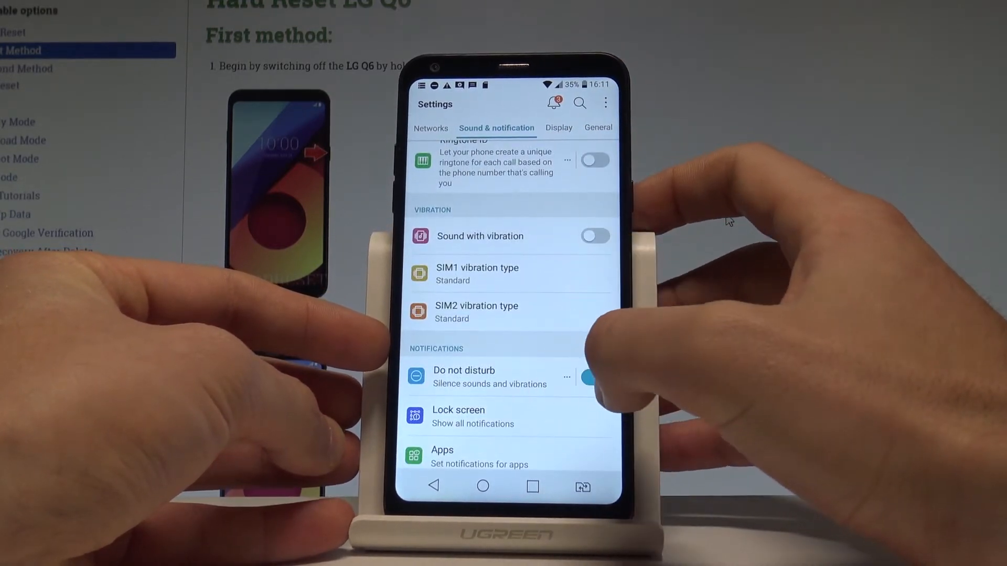
pyautogui.click(596, 377)
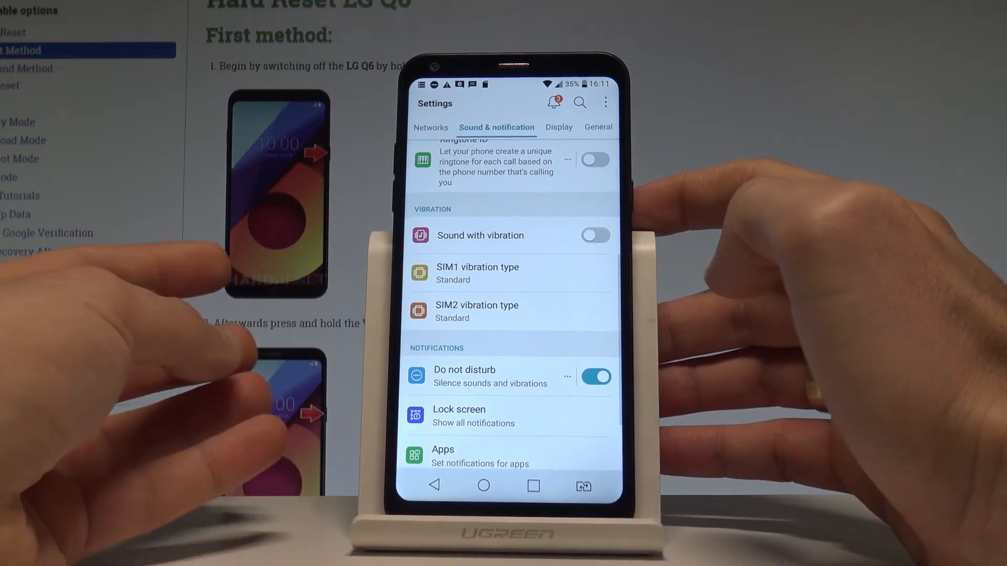
pyautogui.click(464, 377)
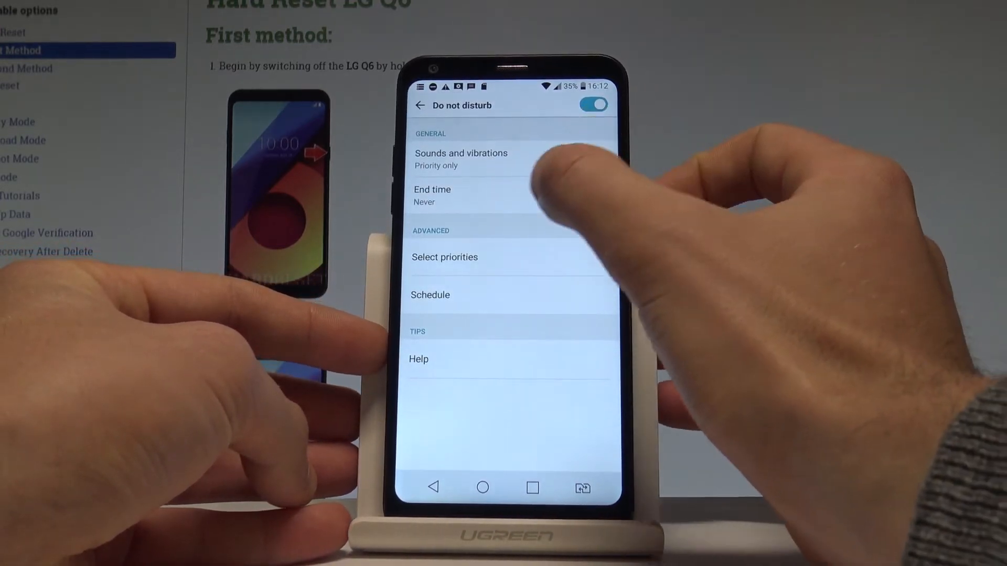
# - Set Sounds and vibrations to Priority only
pyautogui.click(461, 158)
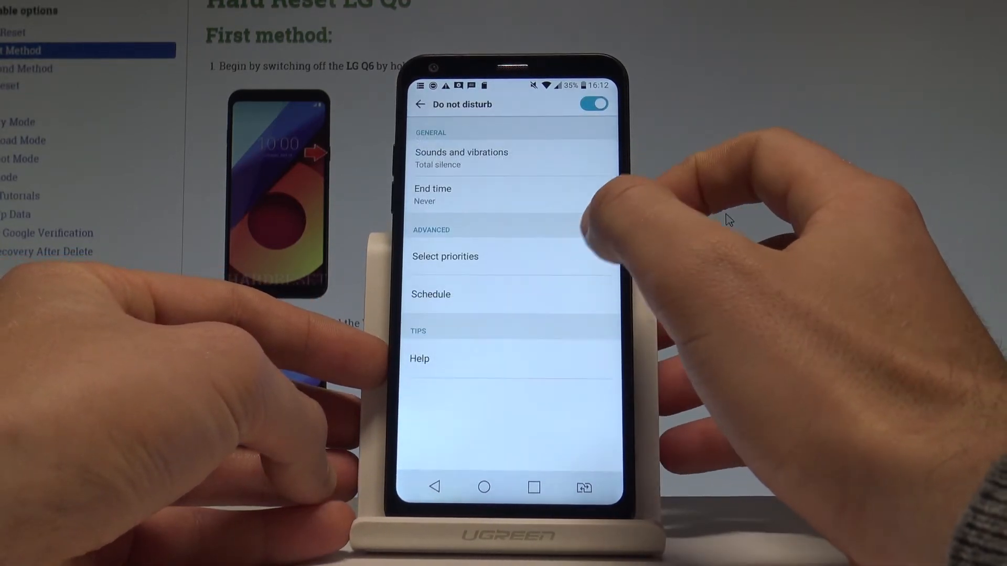
pyautogui.click(461, 157)
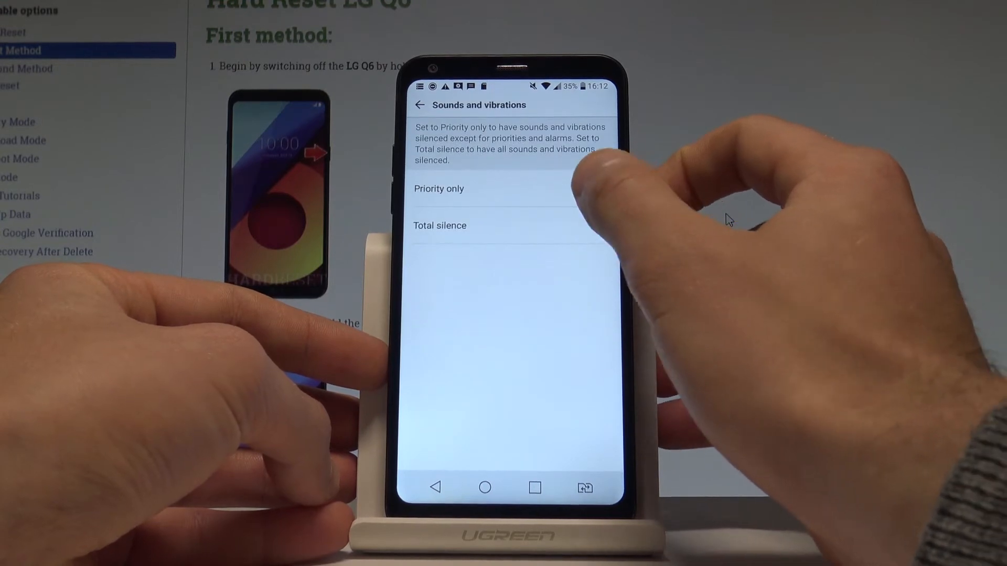
pyautogui.click(420, 105)
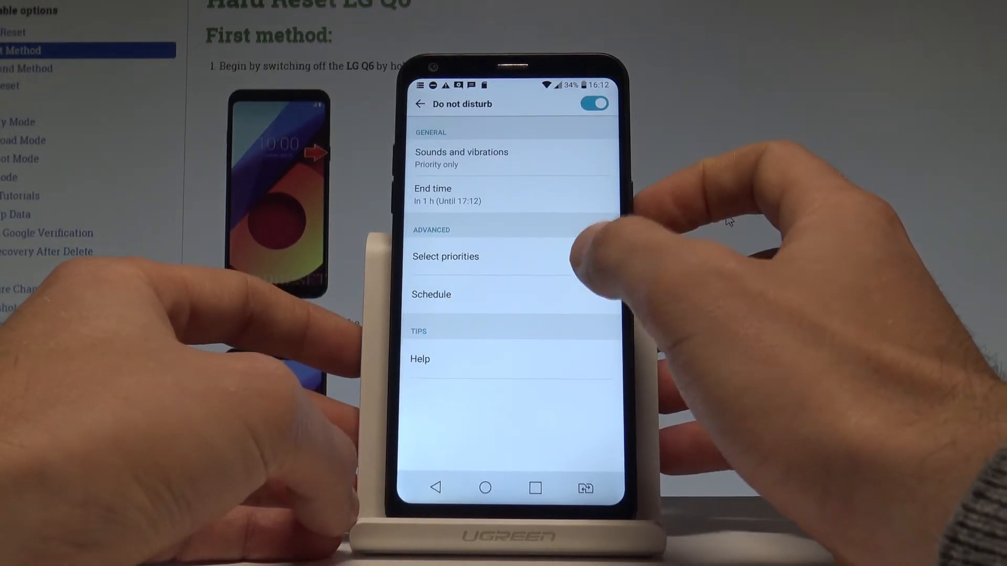
pyautogui.click(445, 257)
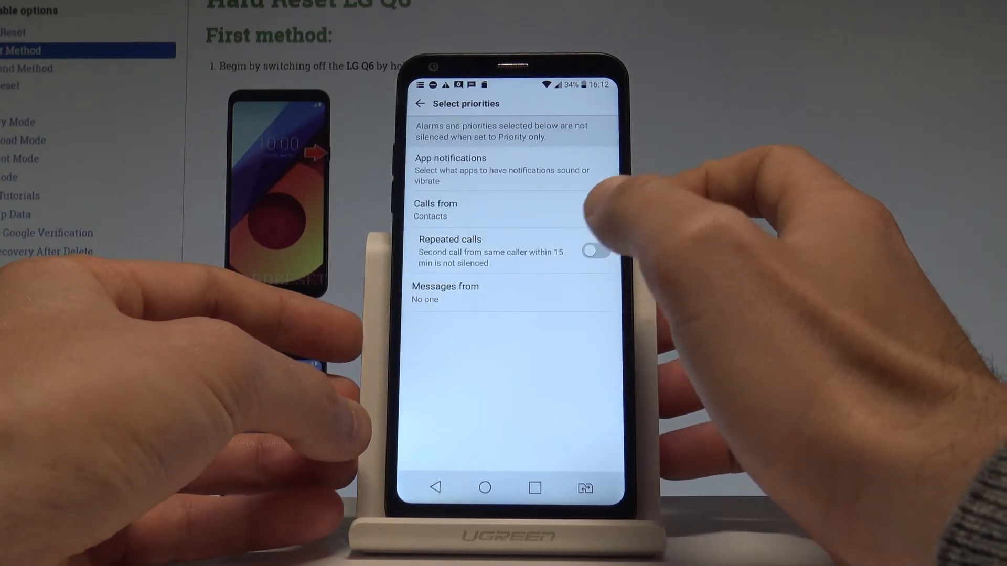
pyautogui.click(435, 208)
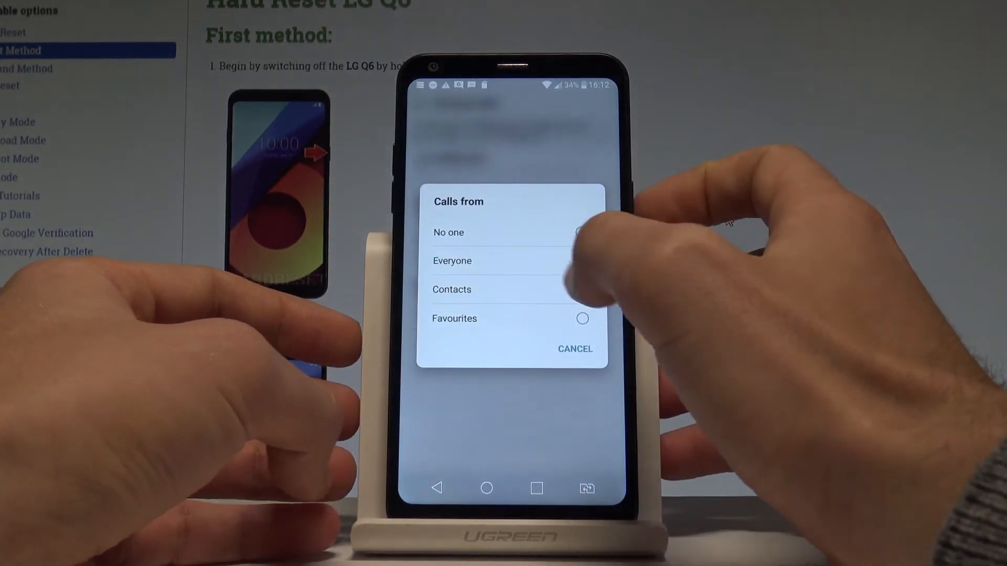
pyautogui.click(452, 290)
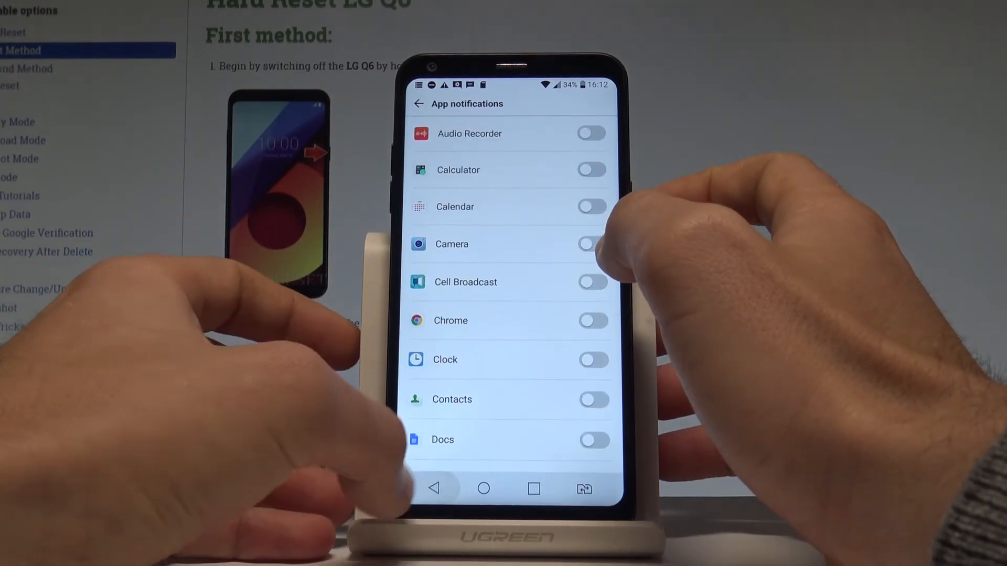
pyautogui.click(417, 104)
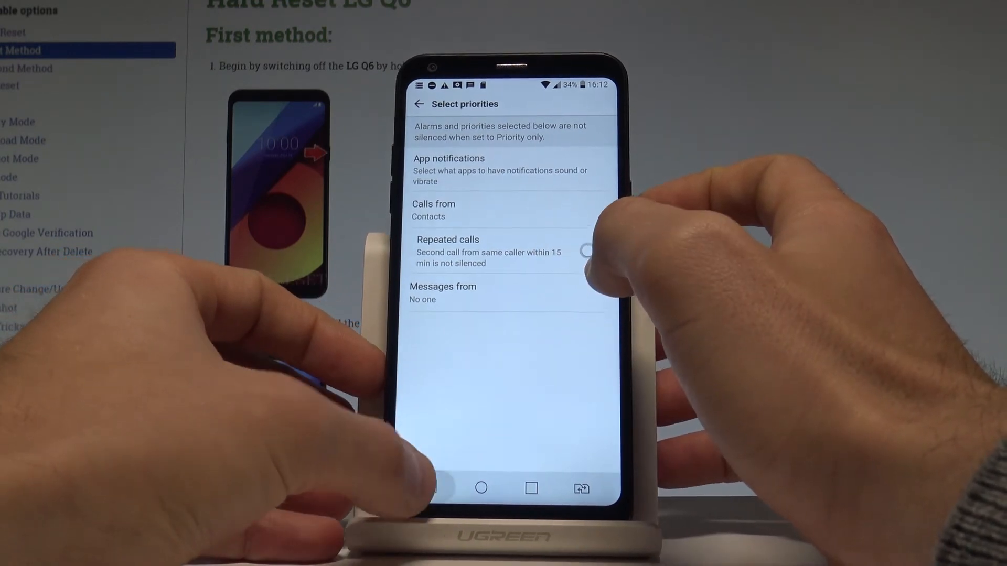
pyautogui.click(418, 104)
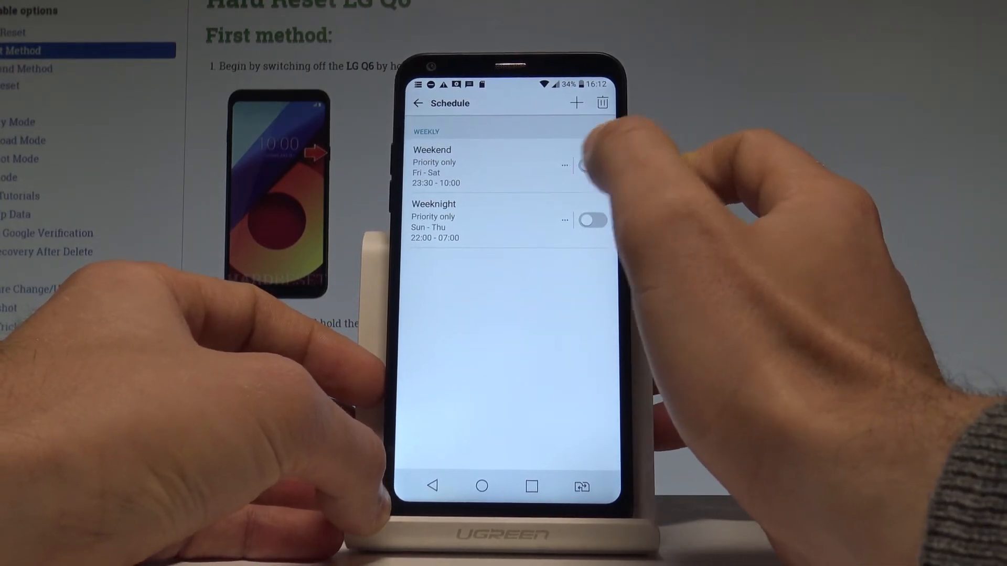
# - Switch on the Weekend and Weeknight schedule toggles
pyautogui.click(591, 166)
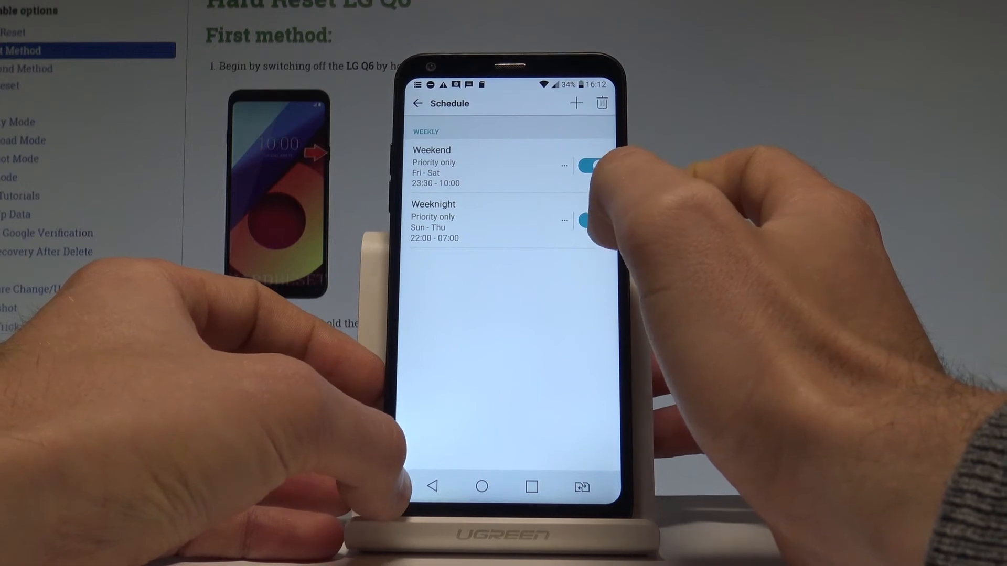
pyautogui.click(416, 103)
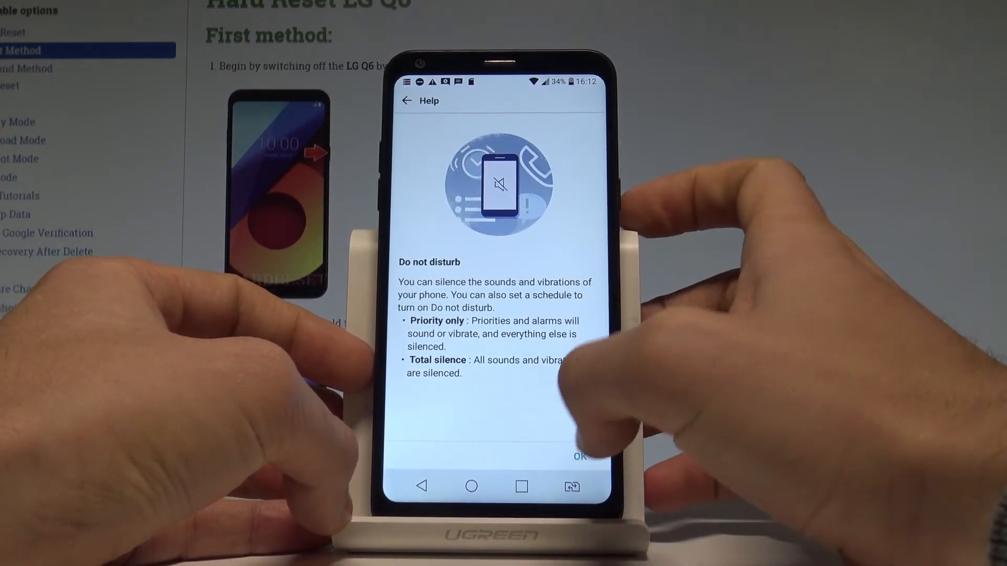
# - Dismiss the Do not disturb help and go back to the home screen
pyautogui.click(406, 100)
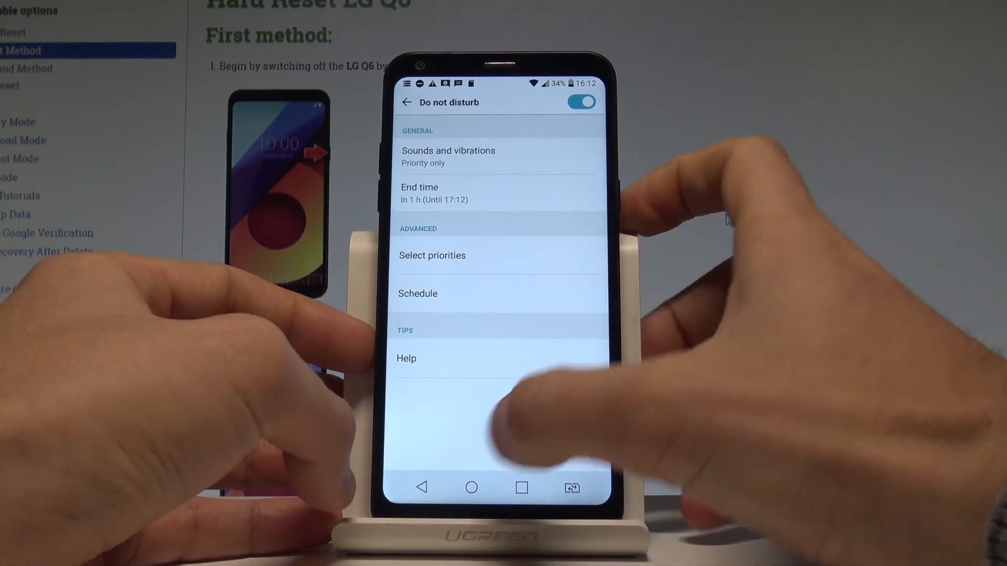
pyautogui.click(471, 488)
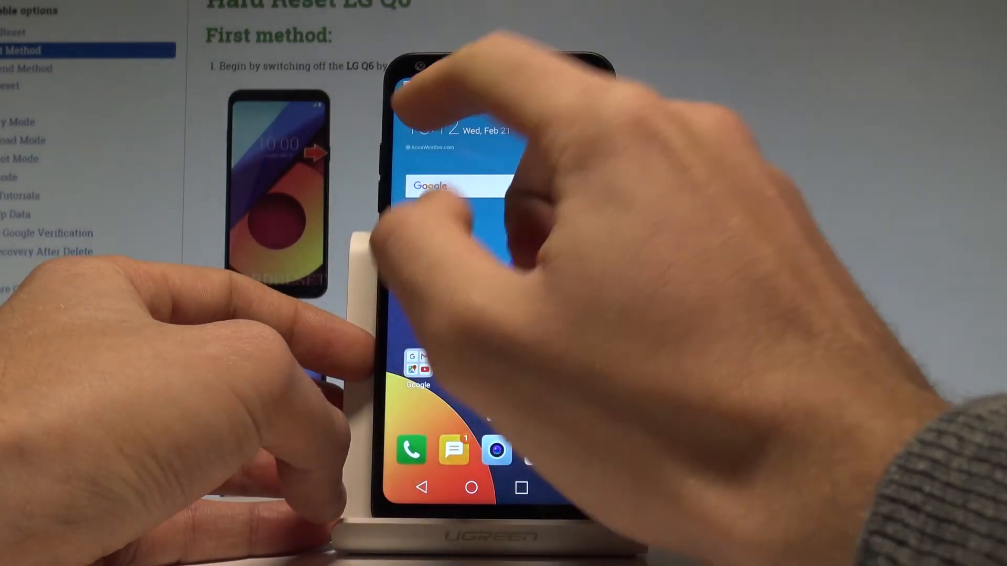